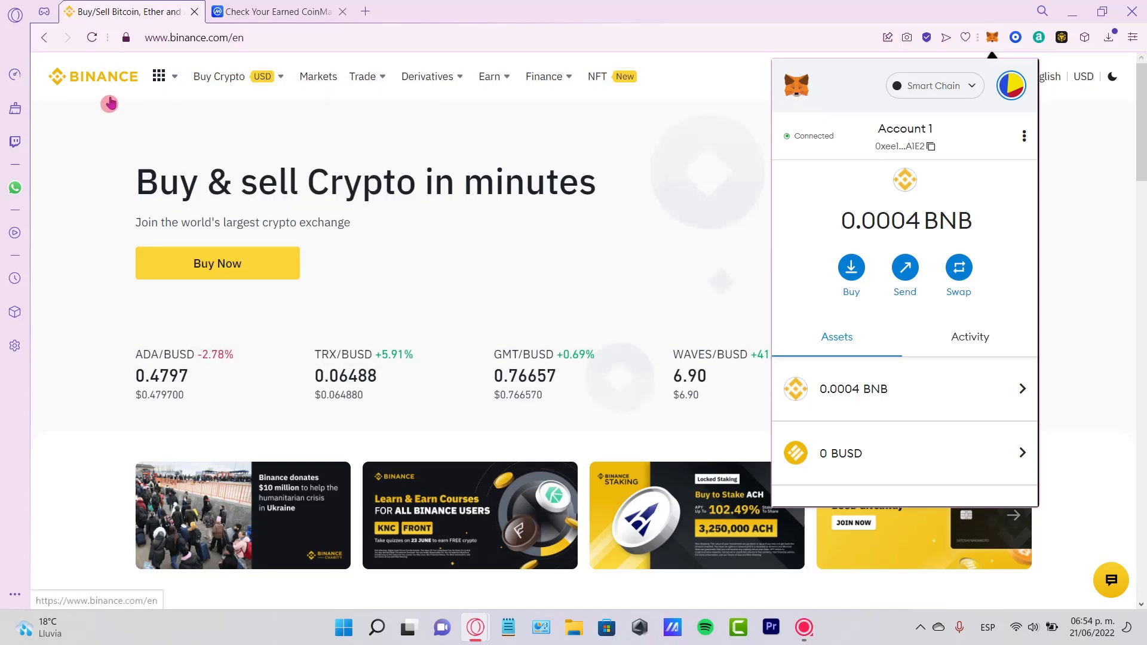
Step: Reach 'Import tokens' at the bottom of the Assets list and leave the empty Custom Token form open
scroll("down", 3)
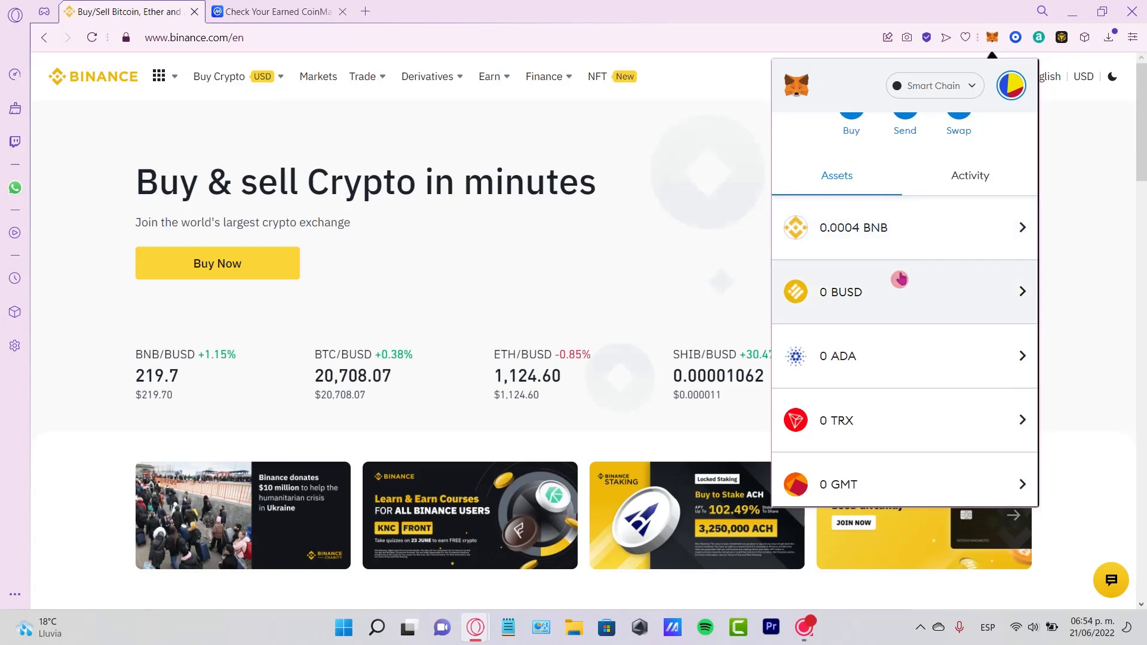
scroll("down", 3)
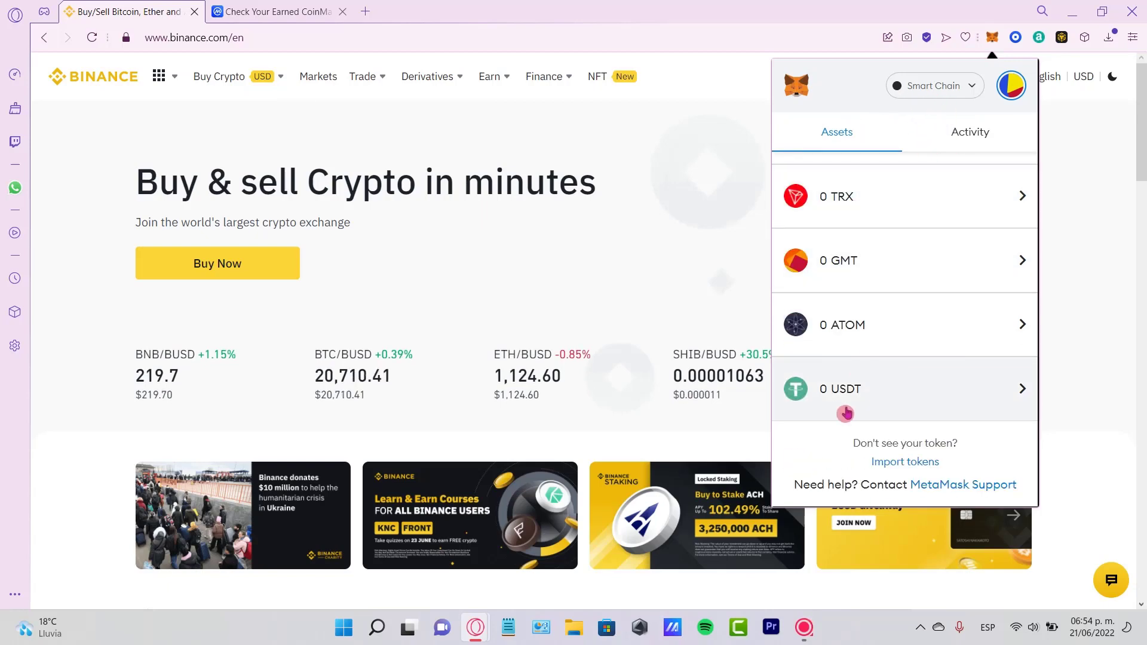
left_click(904, 462)
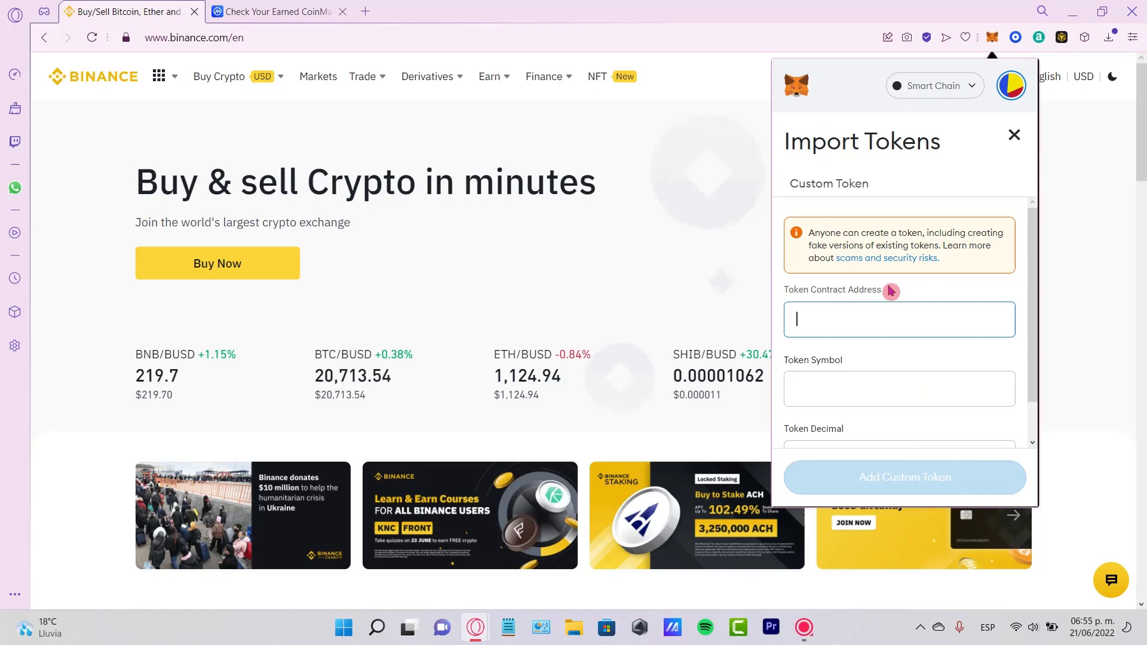
left_click(1015, 135)
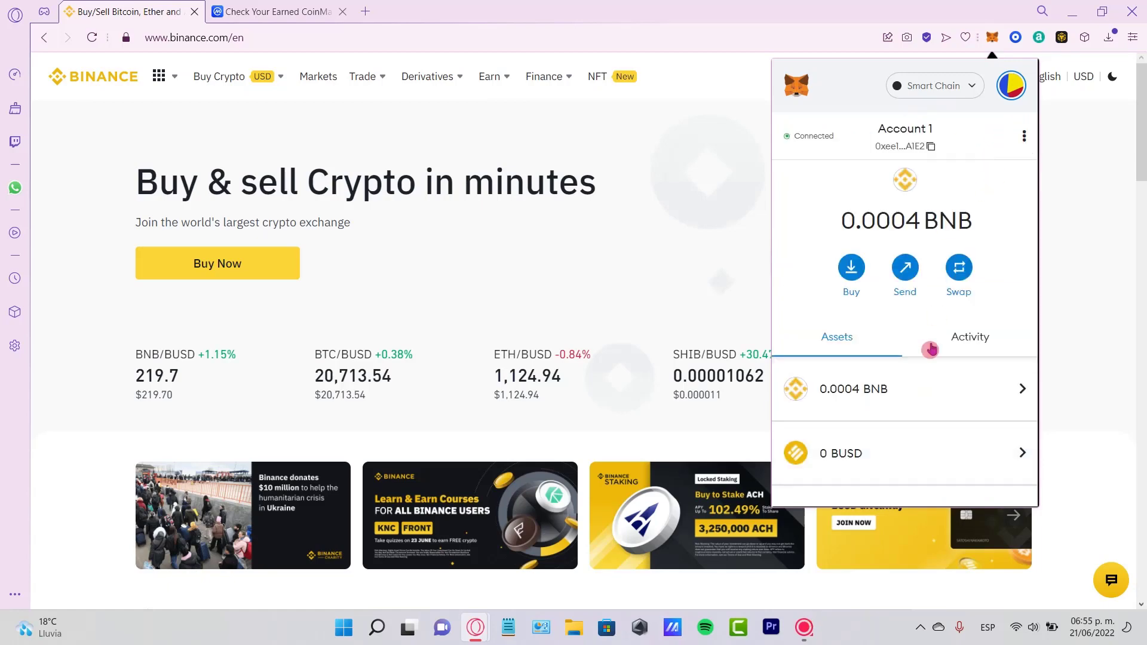
scroll("down", 3)
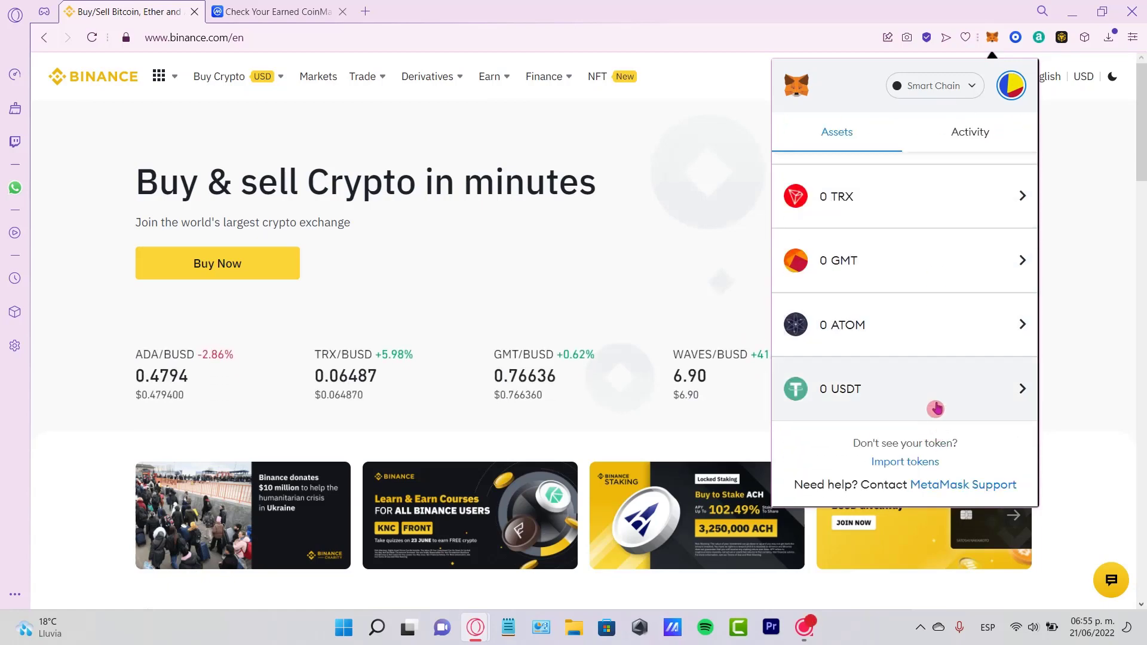
left_click(905, 461)
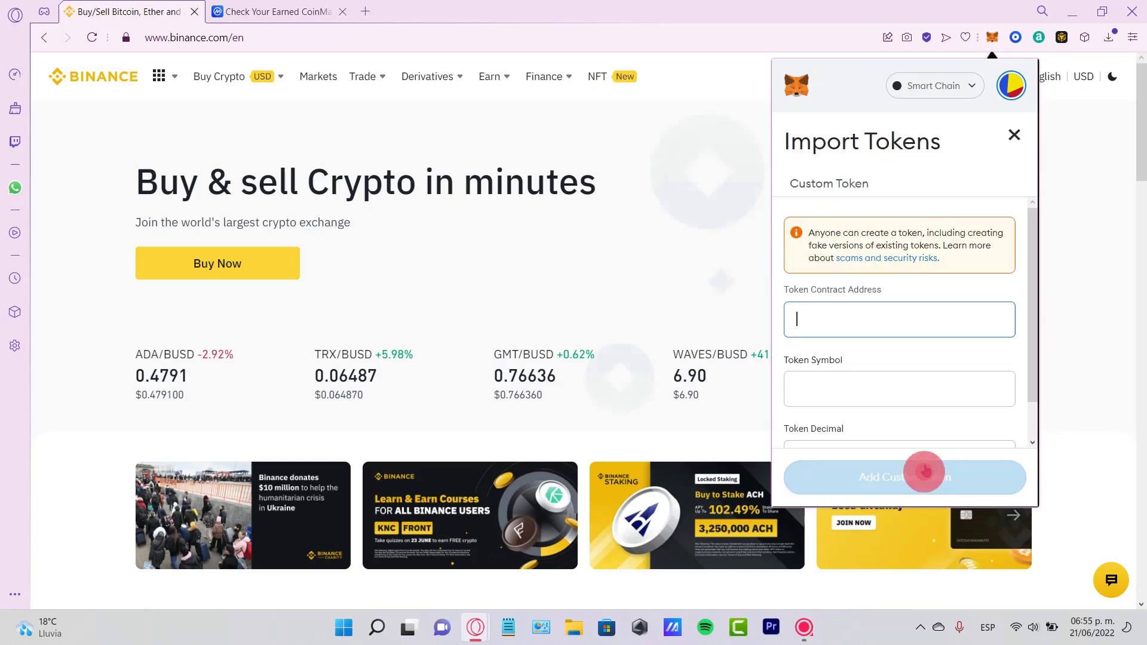
left_click(276, 12)
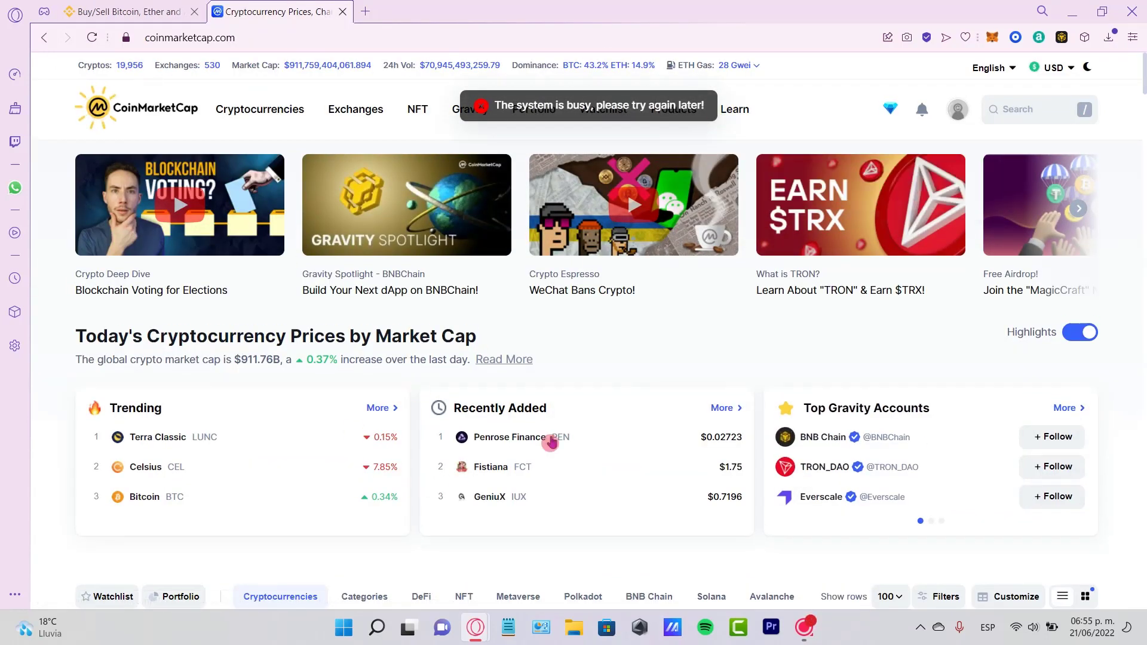
Step: On the Bitcoin BEP2 page, copy the contract address and reveal the BNB Smart Chain (BEP20) contract
left_click(145, 497)
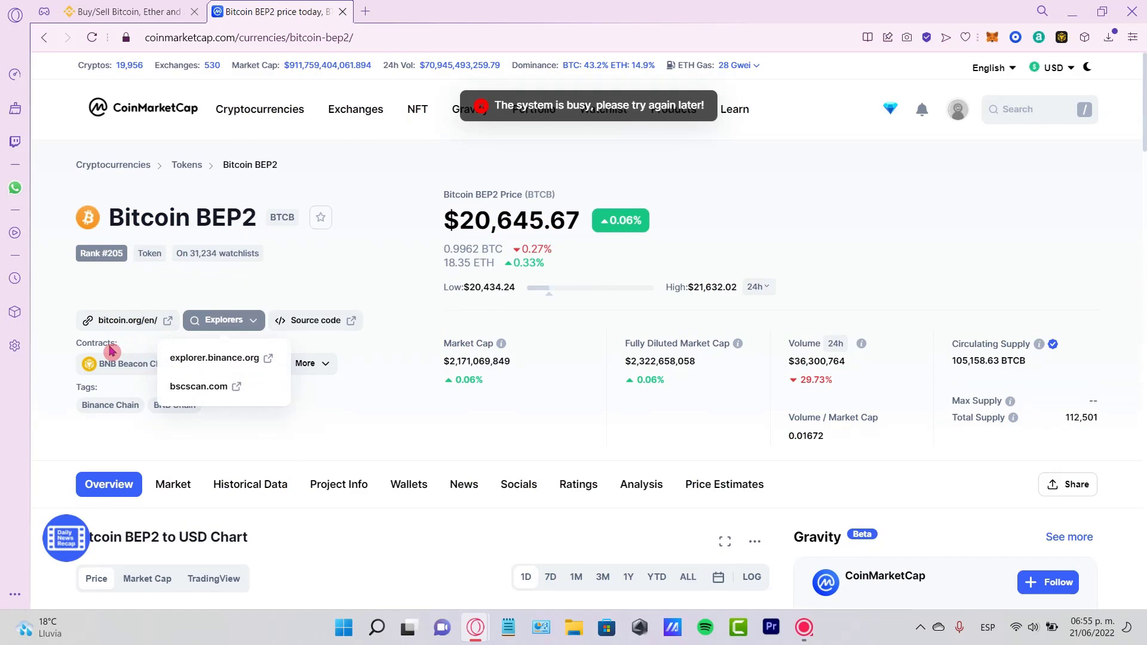
left_click(255, 363)
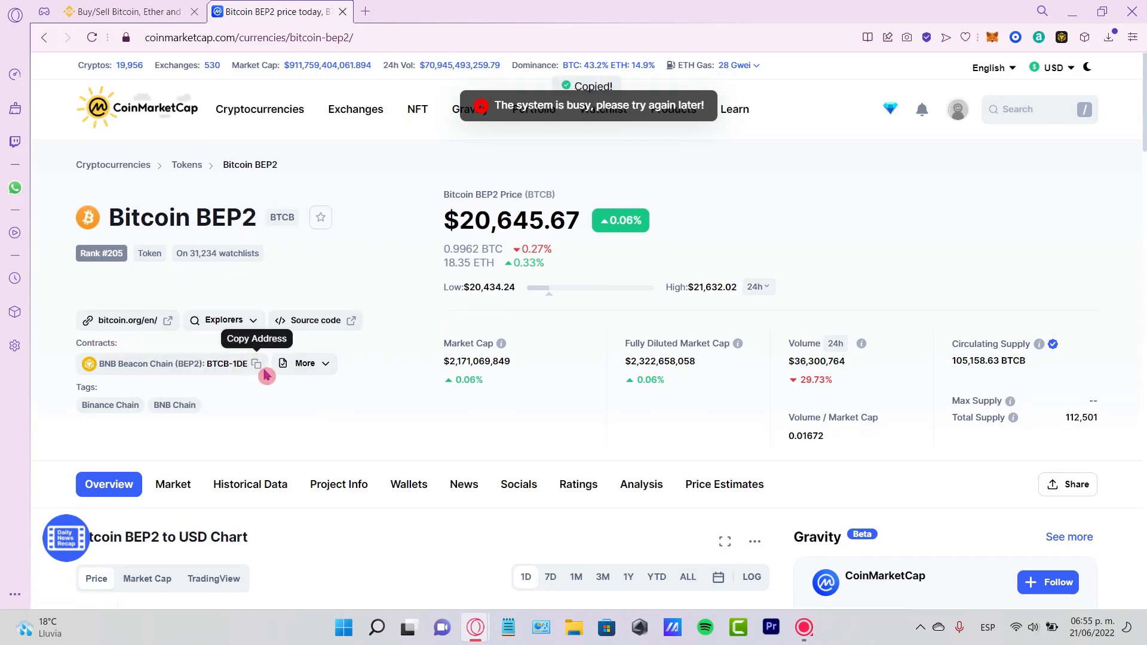
left_click(256, 363)
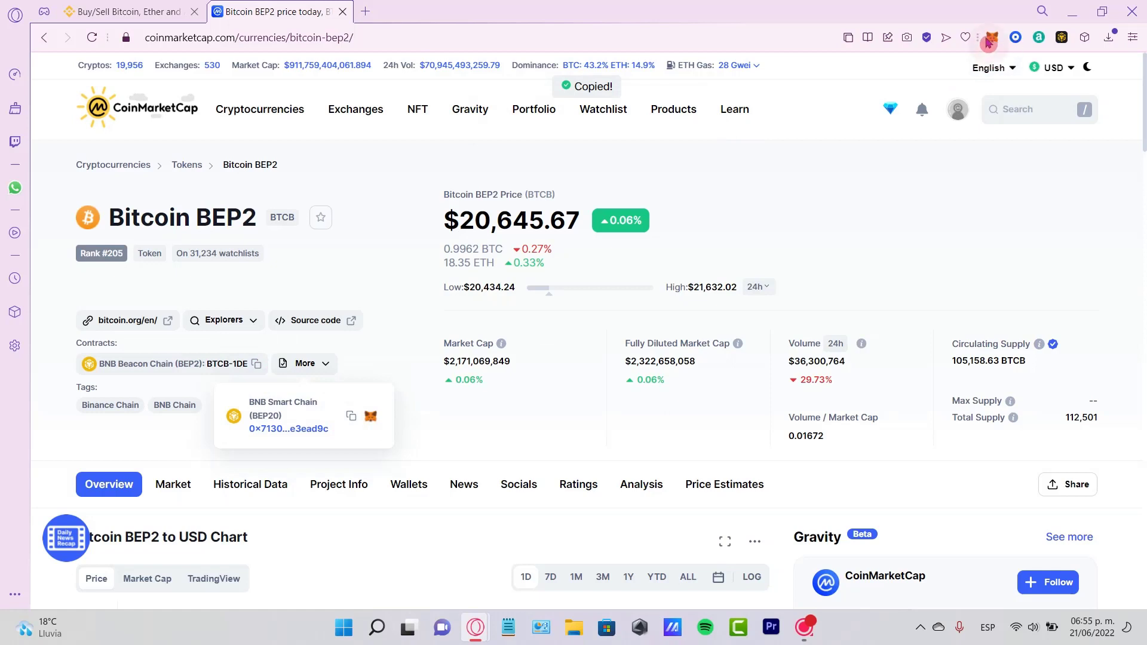
Step: Paste the BTCB contract address into MetaMask and import it as a custom token on Smart Chain
left_click(992, 37)
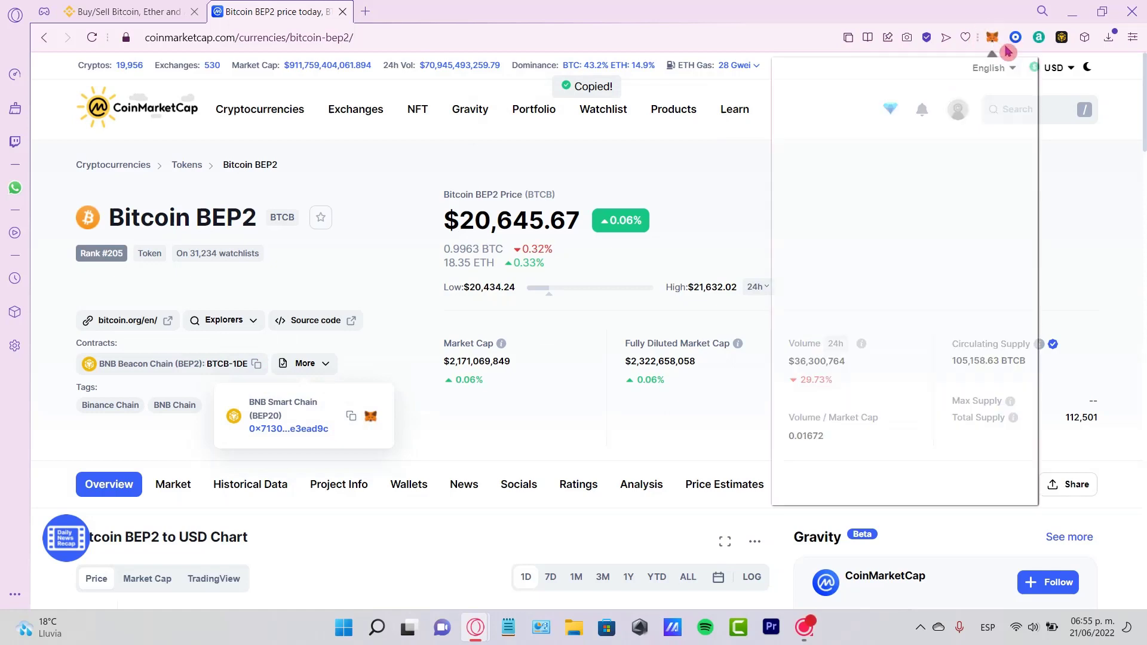
left_click(899, 320)
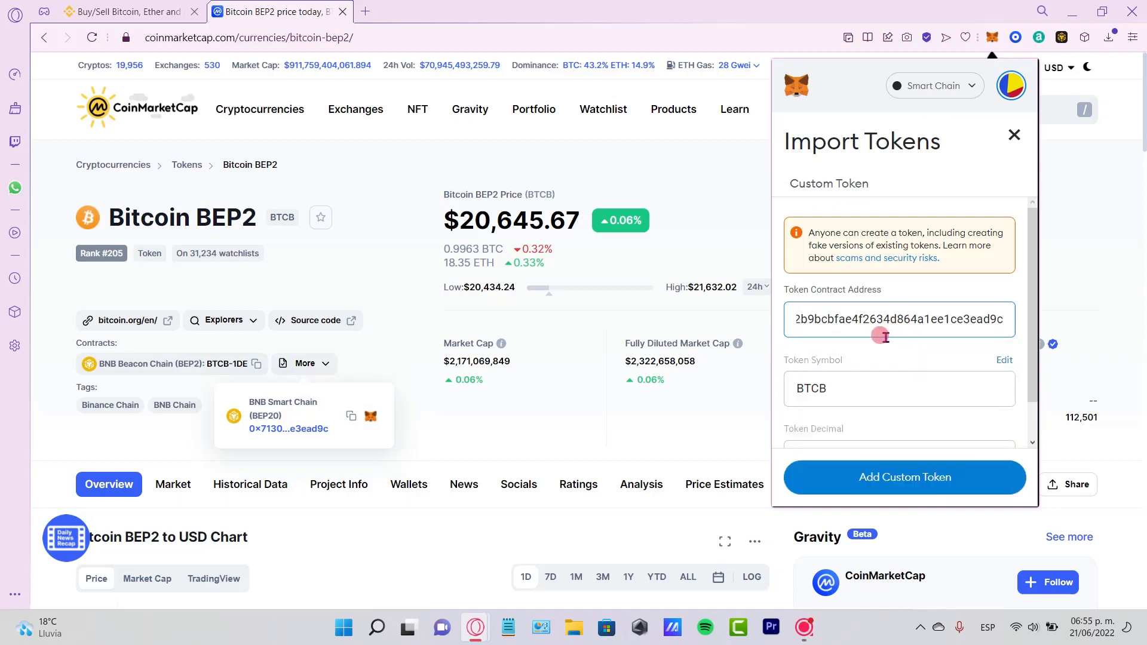
scroll("down", 3)
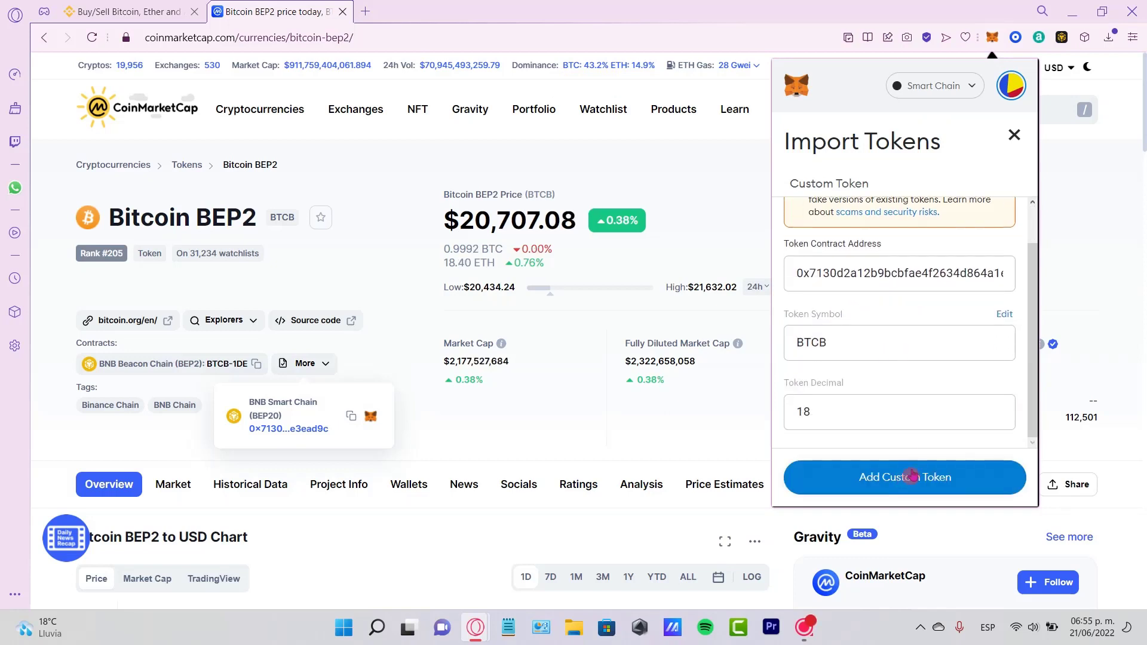
left_click(904, 476)
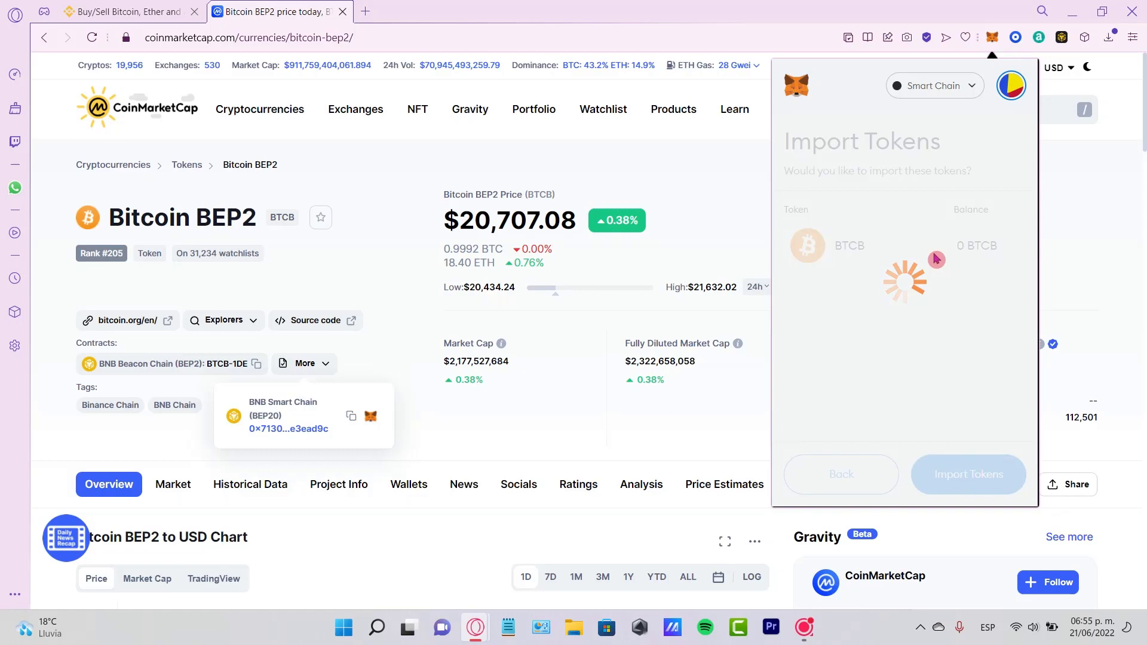
left_click(967, 475)
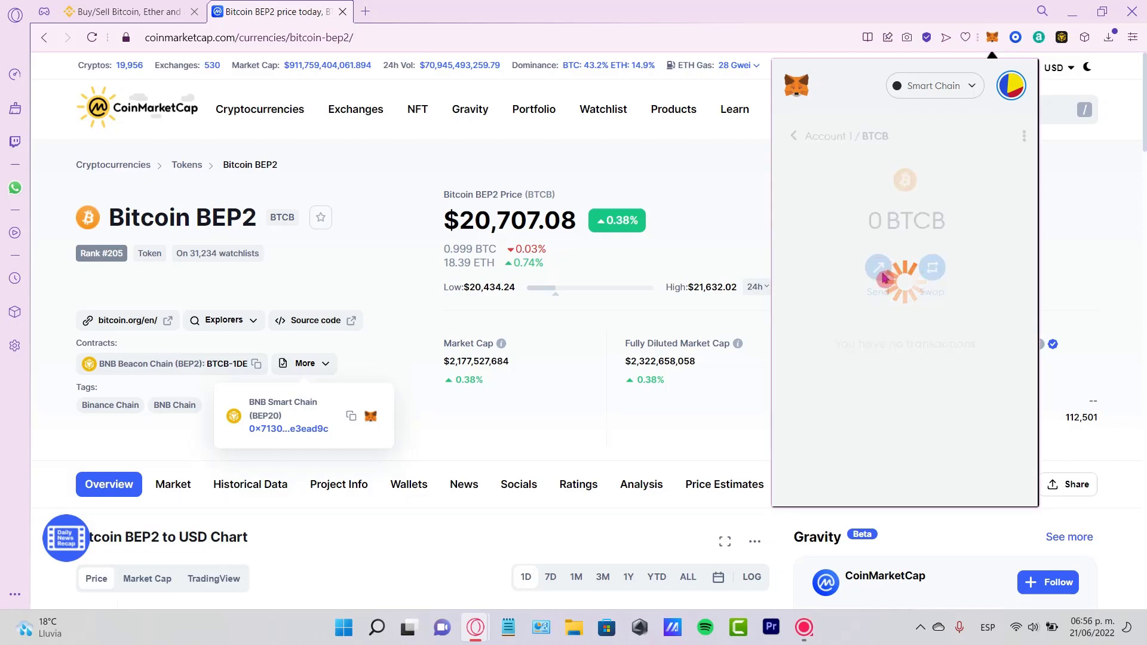
Step: Start a BTCB send so the recipient address field is ready, then move to Binance
left_click(879, 275)
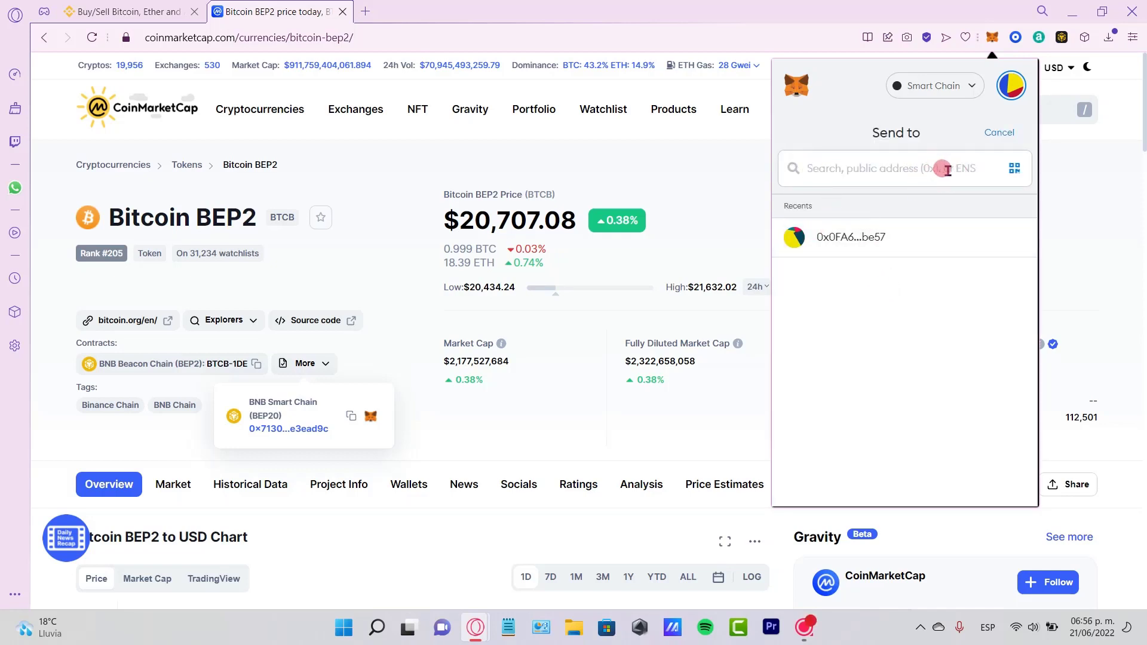
left_click(124, 11)
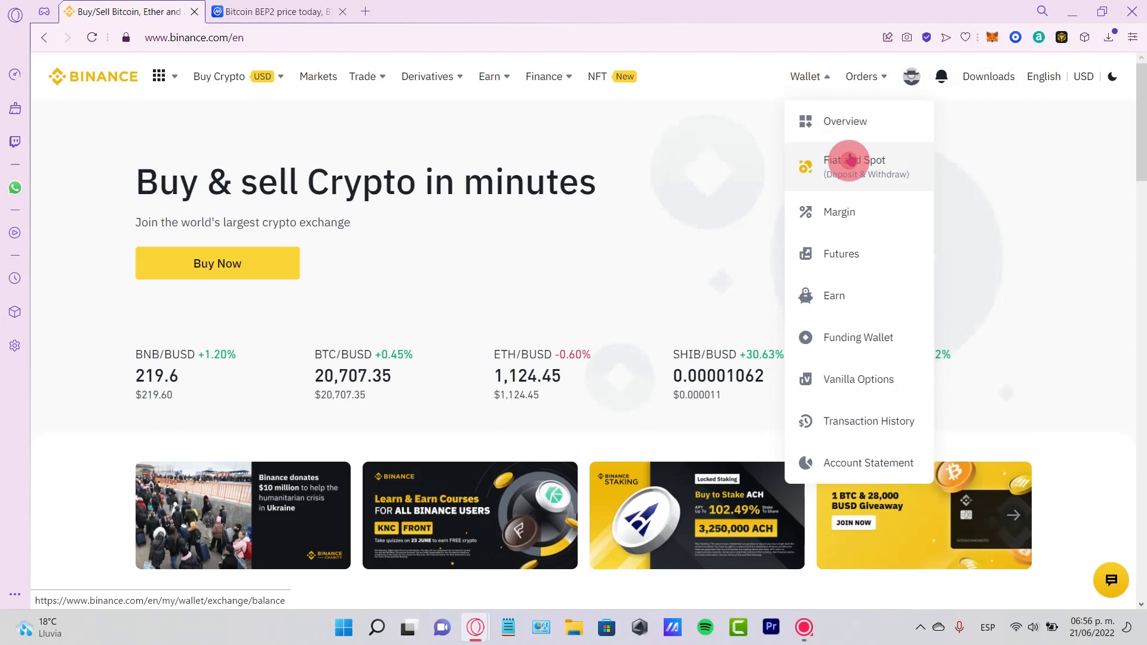
Step: From Fiat and Spot start Deposit Crypto and search the coin list for 'btc' to pick BTC
left_click(854, 166)
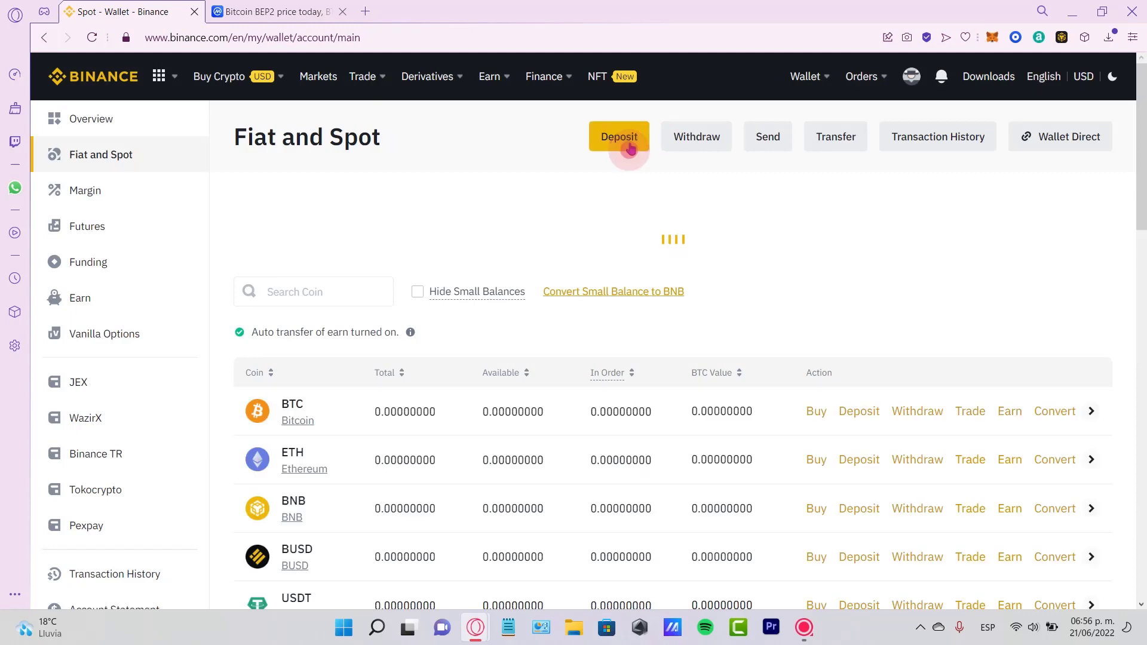
left_click(618, 136)
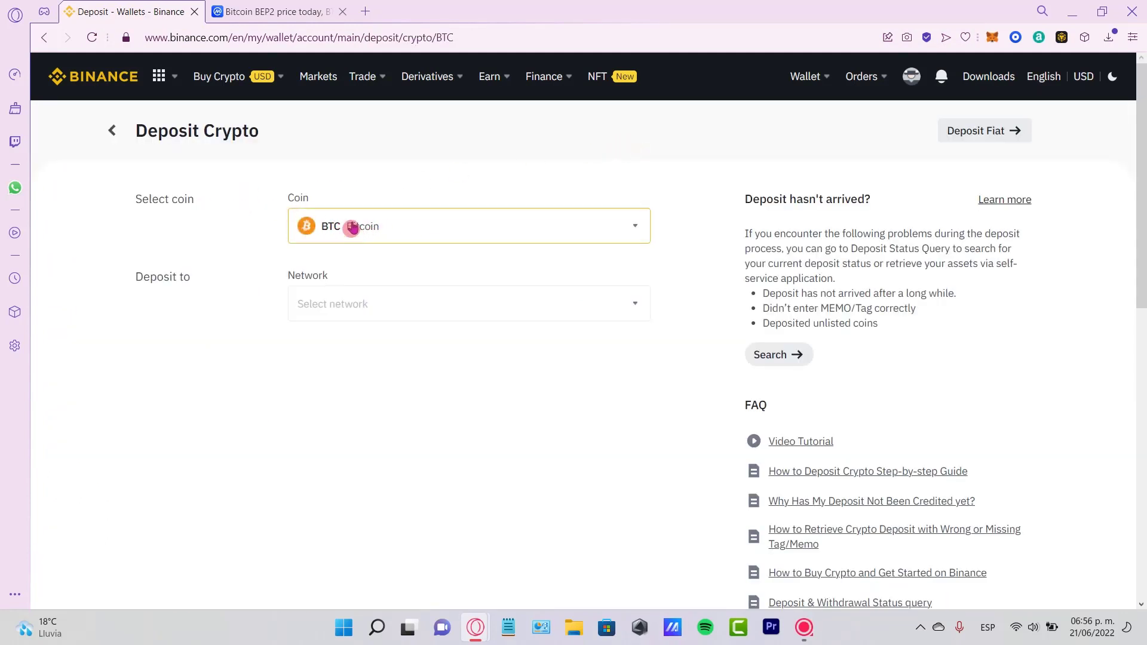
left_click(468, 226)
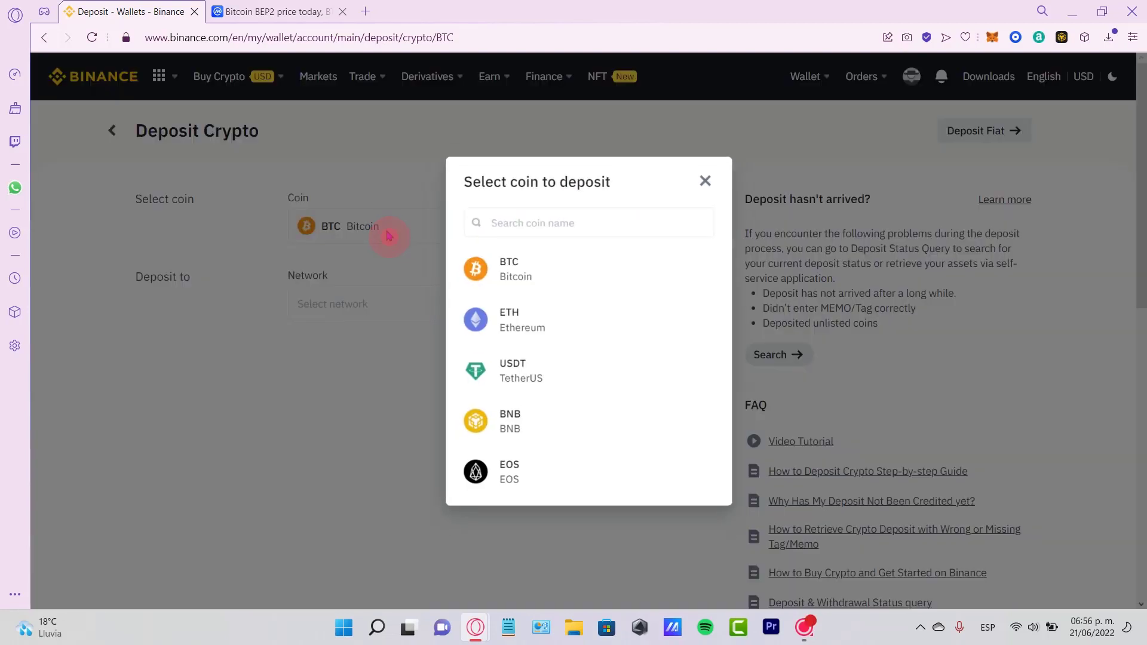
left_click(586, 222)
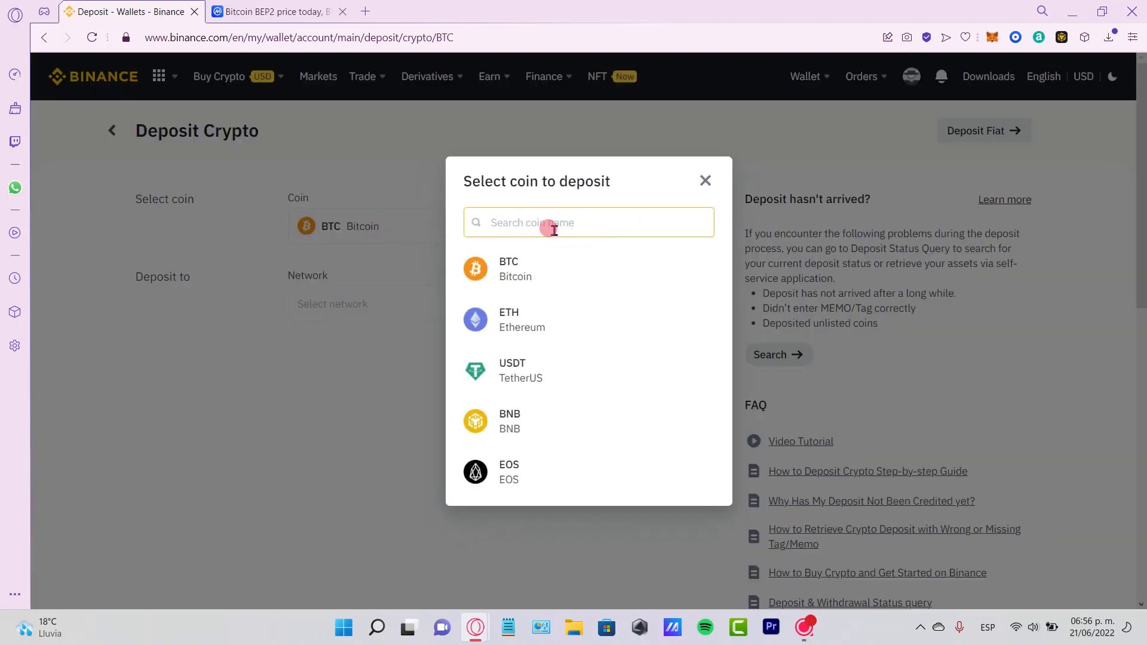
type("btc")
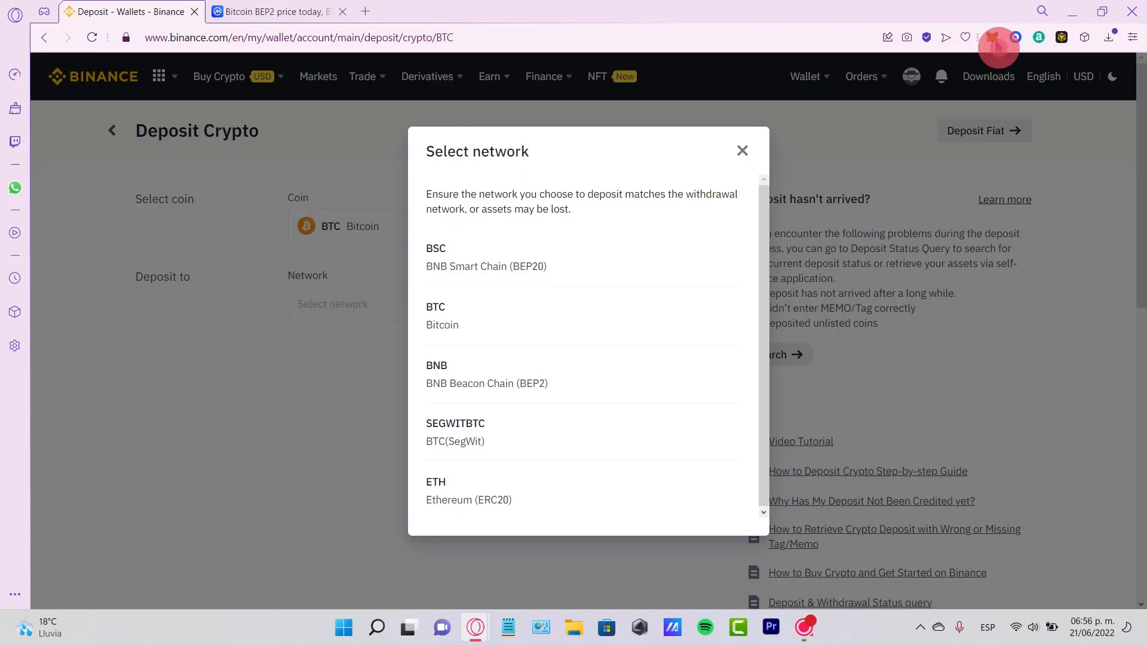
left_click(996, 37)
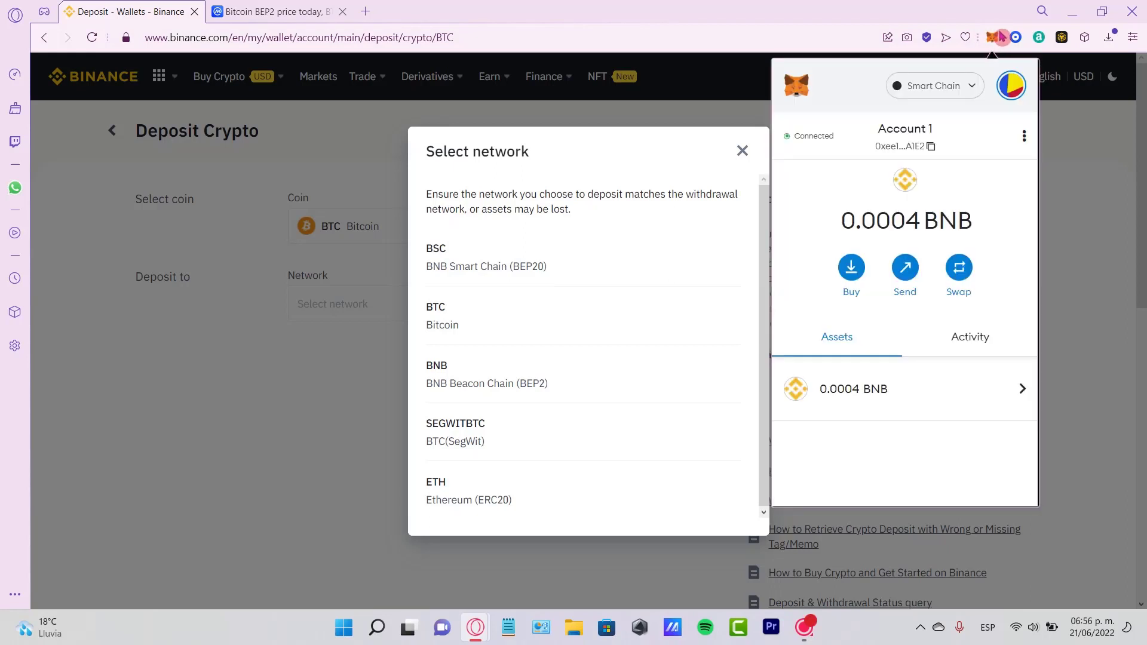
left_click(875, 388)
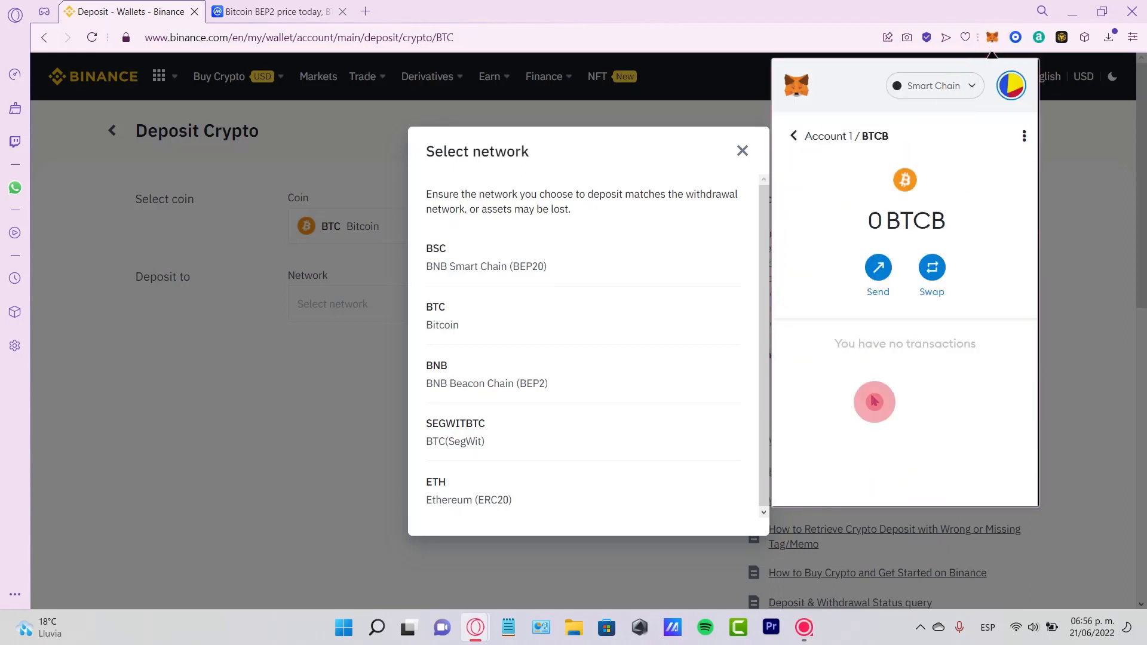
left_click(934, 86)
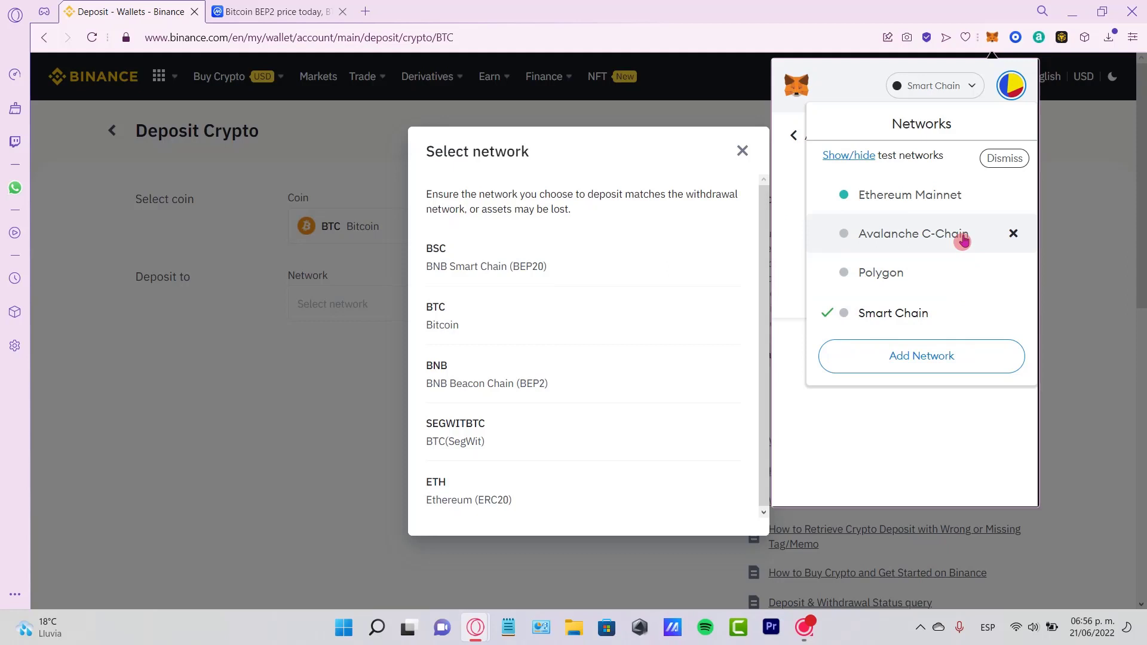
mouse_move(881, 273)
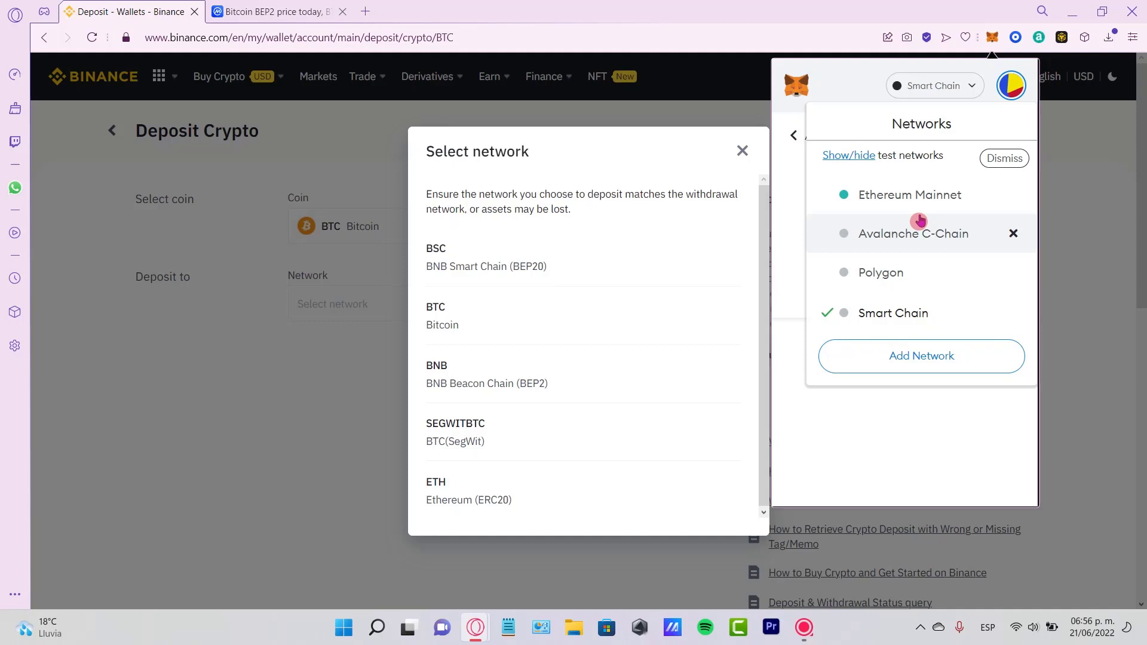
mouse_move(835, 248)
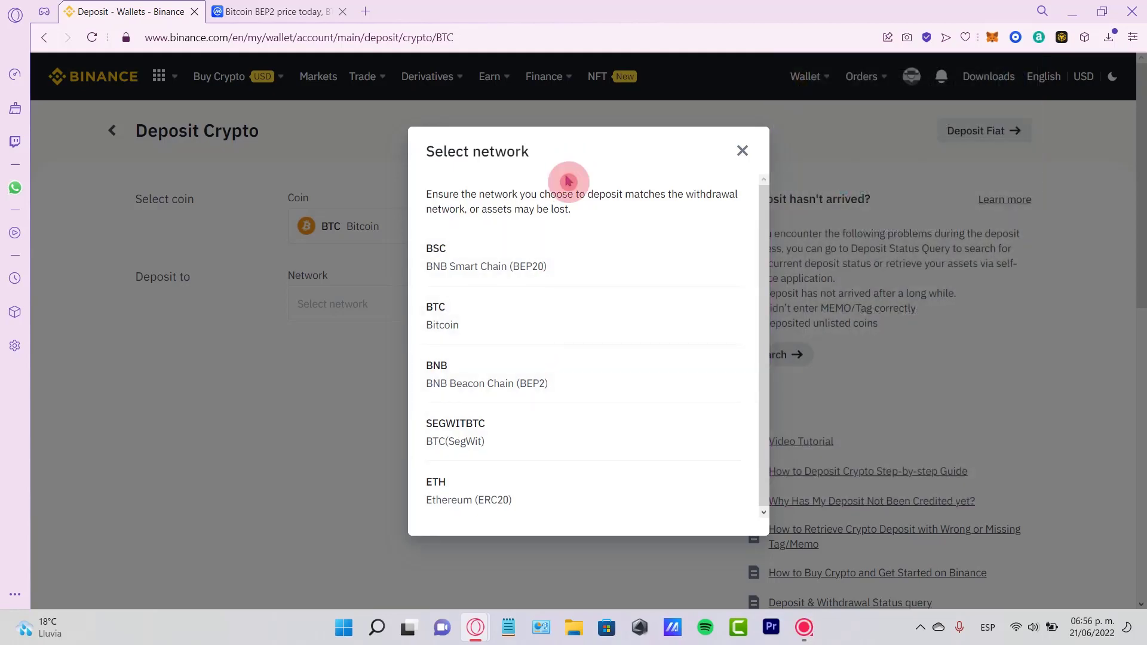
Step: Choose BSC BNB Smart Chain (BEP20) for the BTC deposit, copy the shown address and return to MetaMask's BTCB page
left_click(487, 257)
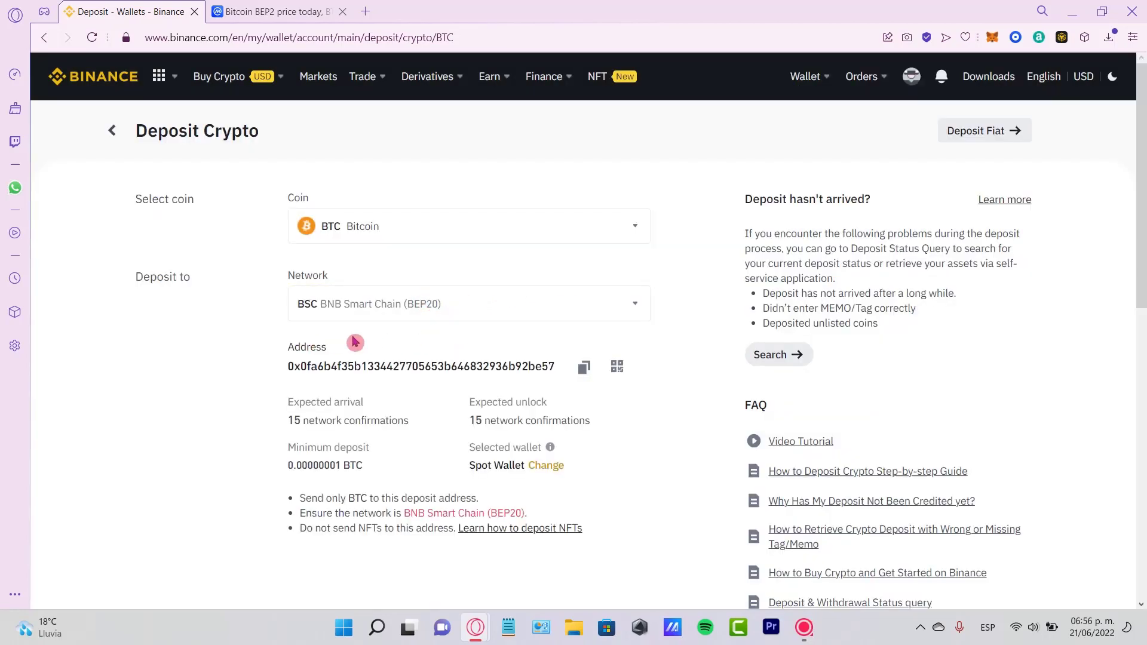
left_click_drag(292, 346, 498, 367)
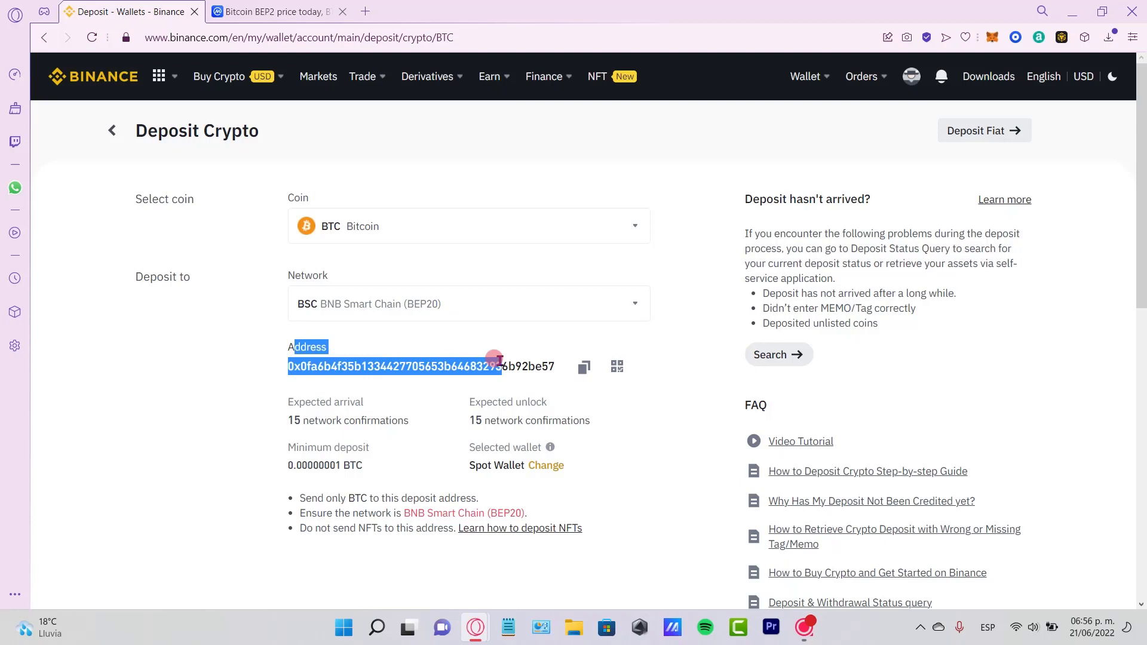
left_click(584, 367)
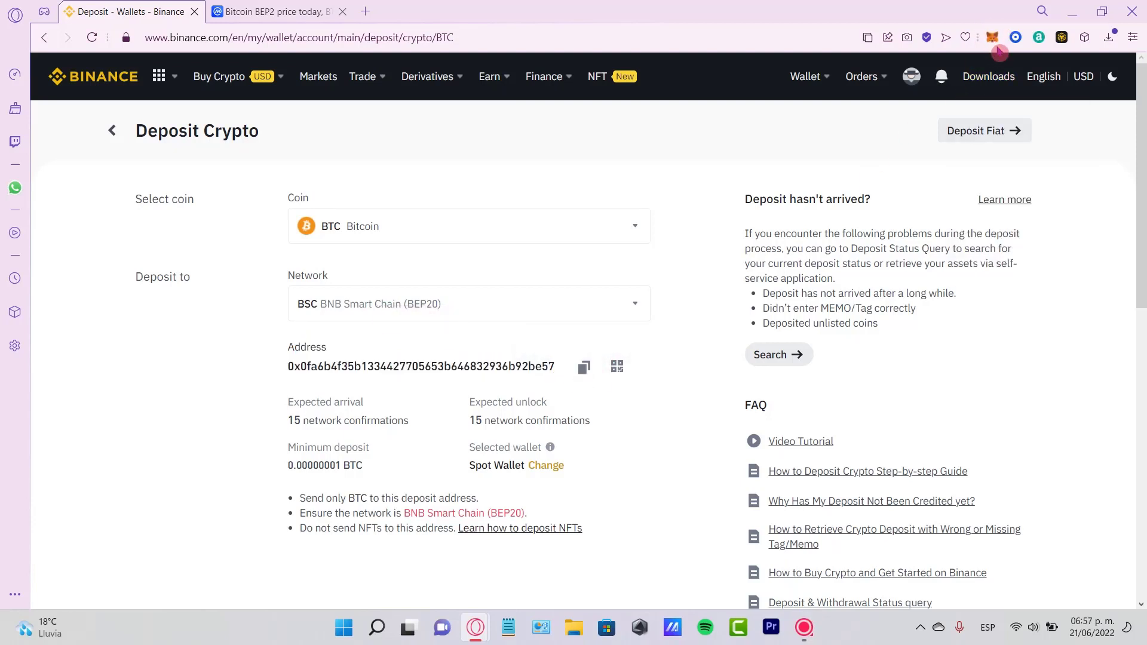
left_click(992, 37)
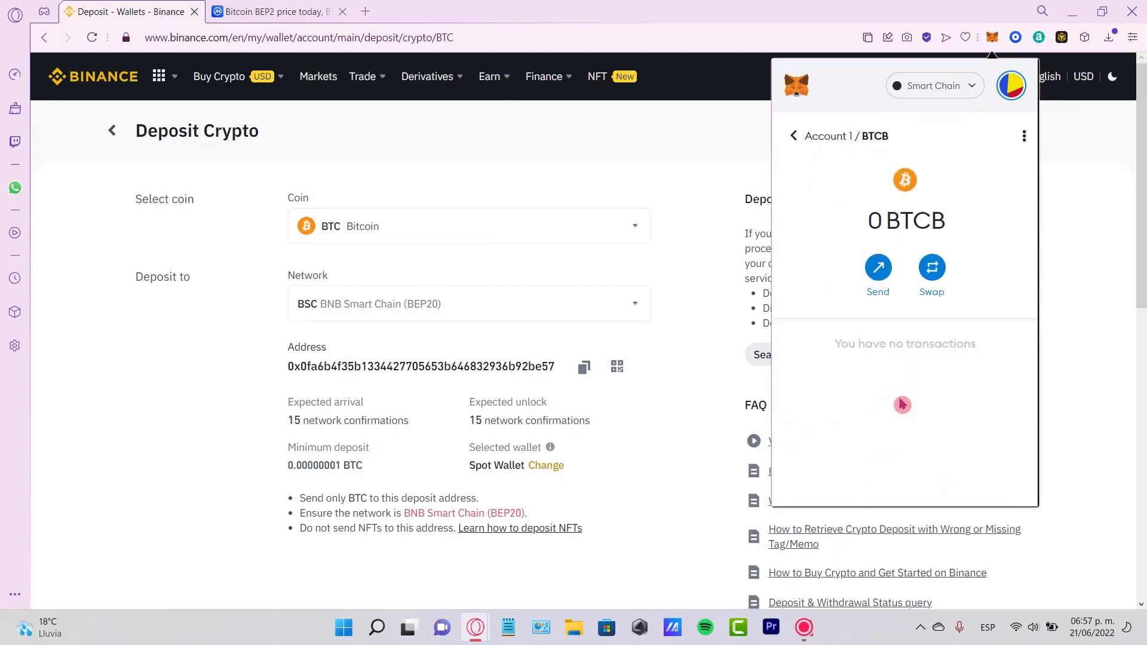
Step: Address a BTCB send to the Binance deposit address with amount 0.009, flagged insufficient, then return to Binance
left_click(877, 266)
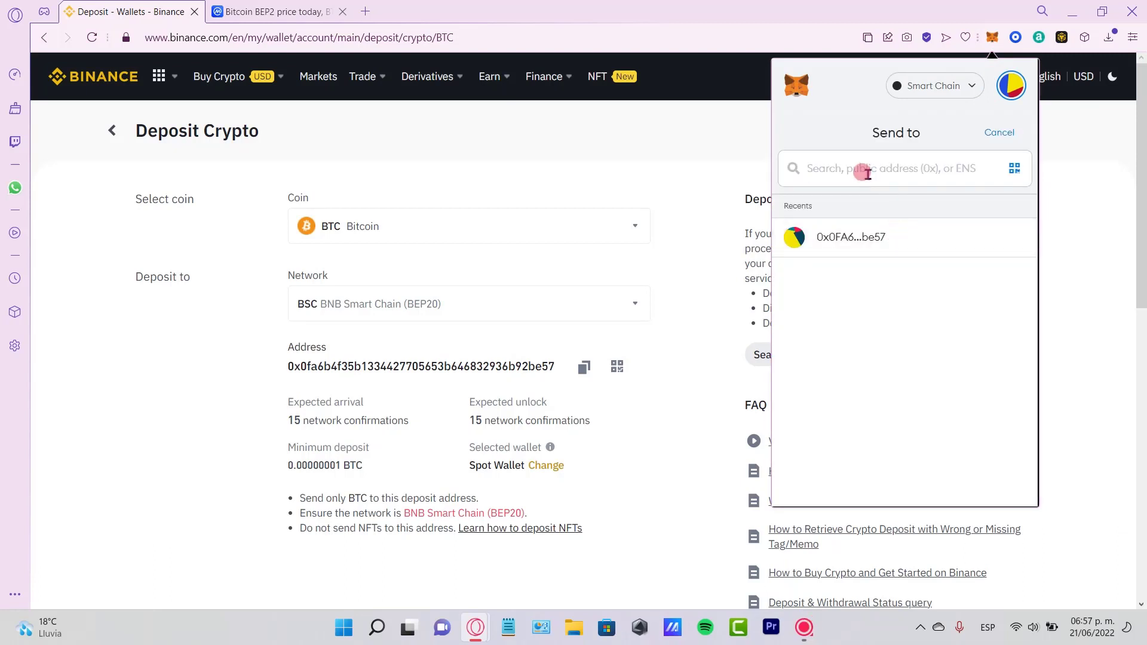
left_click(851, 236)
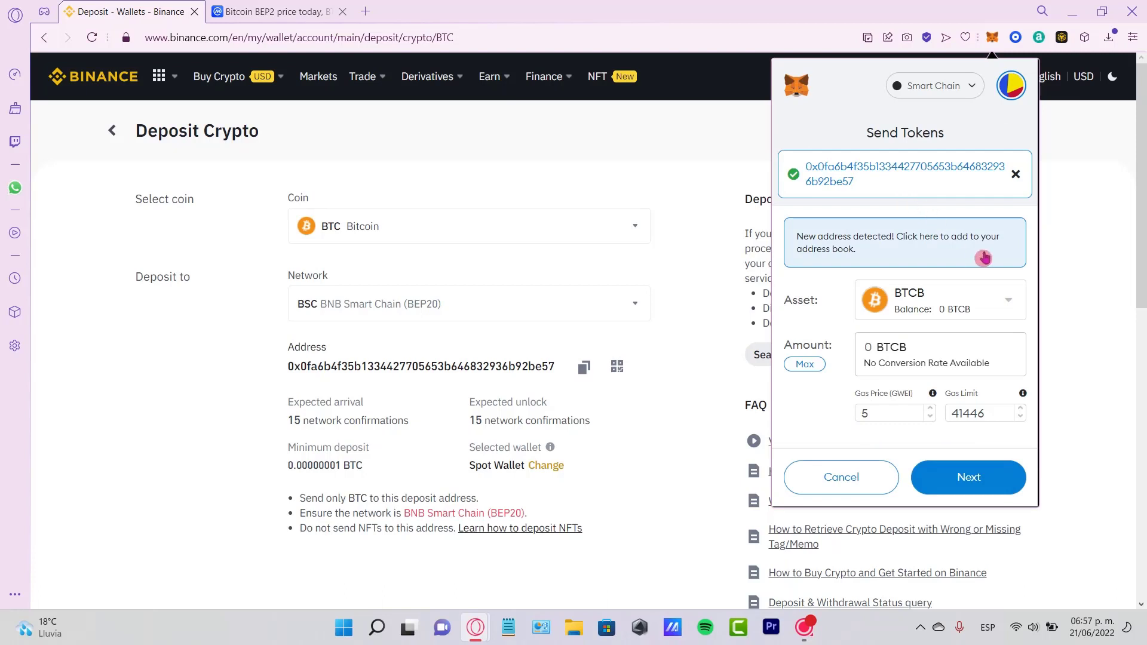
mouse_move(855, 348)
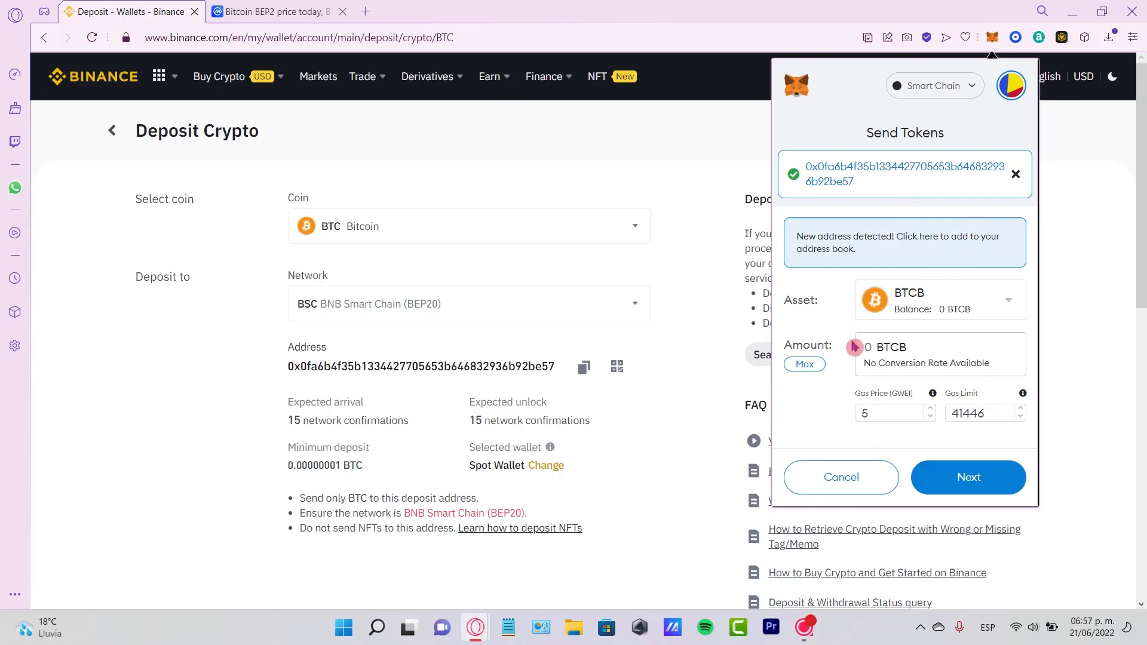
mouse_move(862, 354)
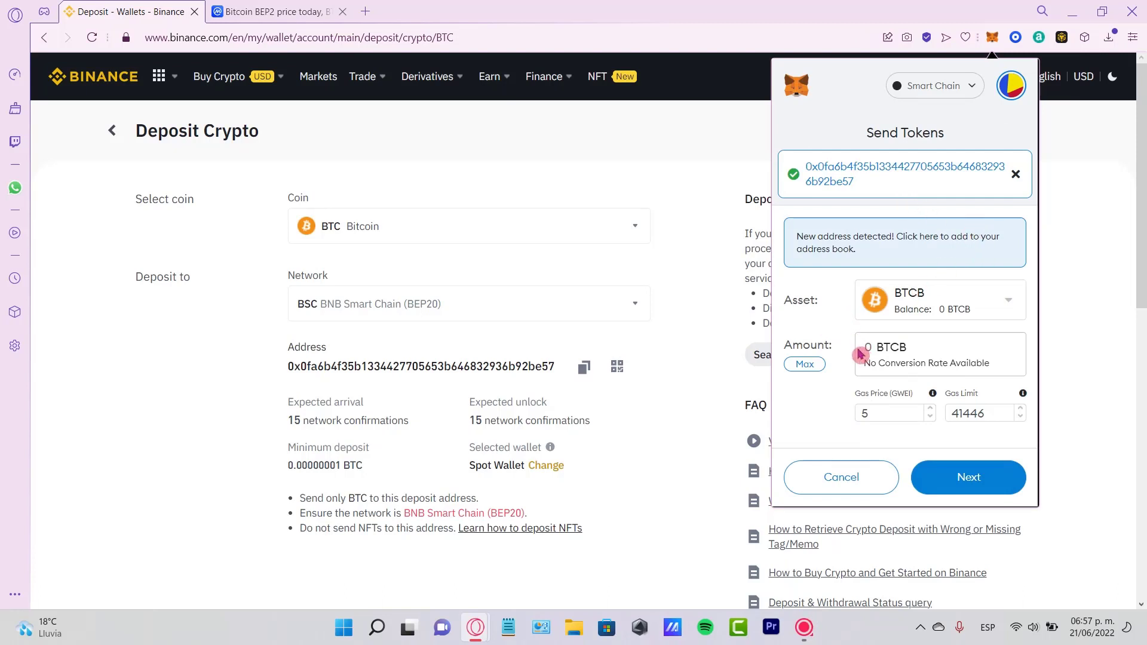
type("0.009")
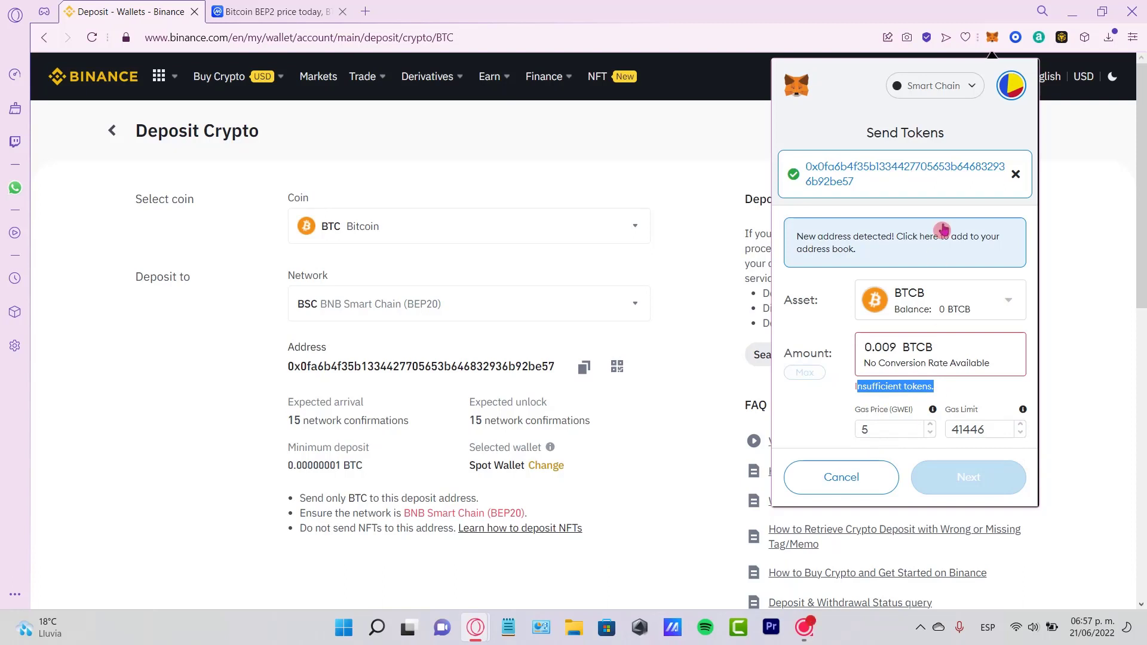
left_click(804, 77)
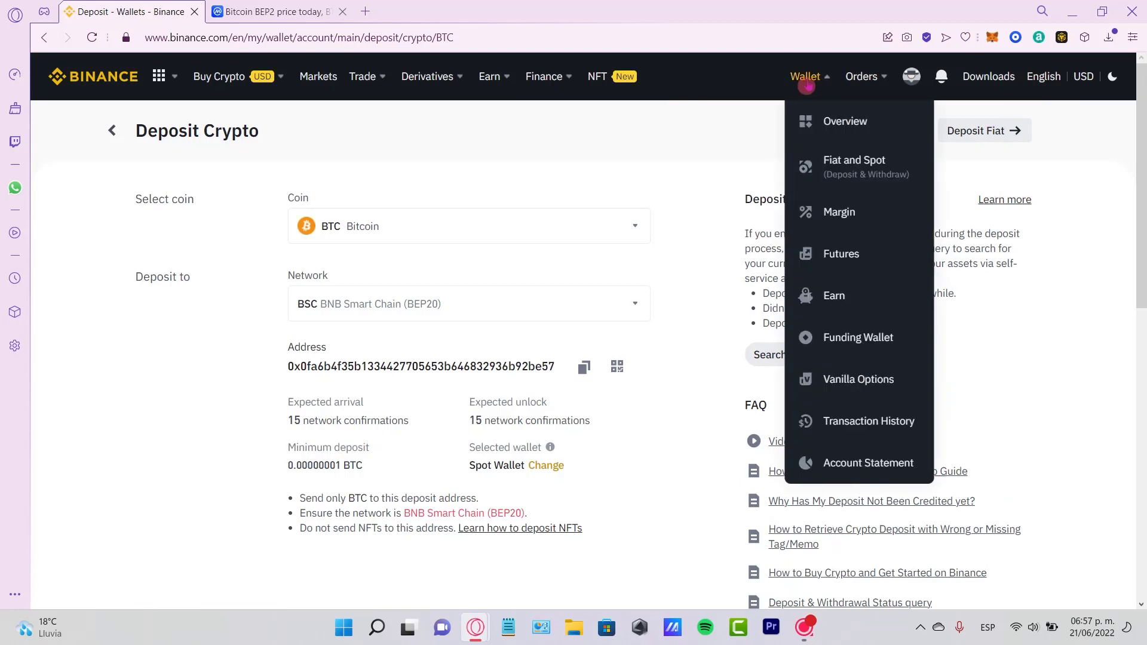
Step: Show the Fiat and Spot wallet with 0.00 BTC balance, closing the BTC details panel
left_click(854, 166)
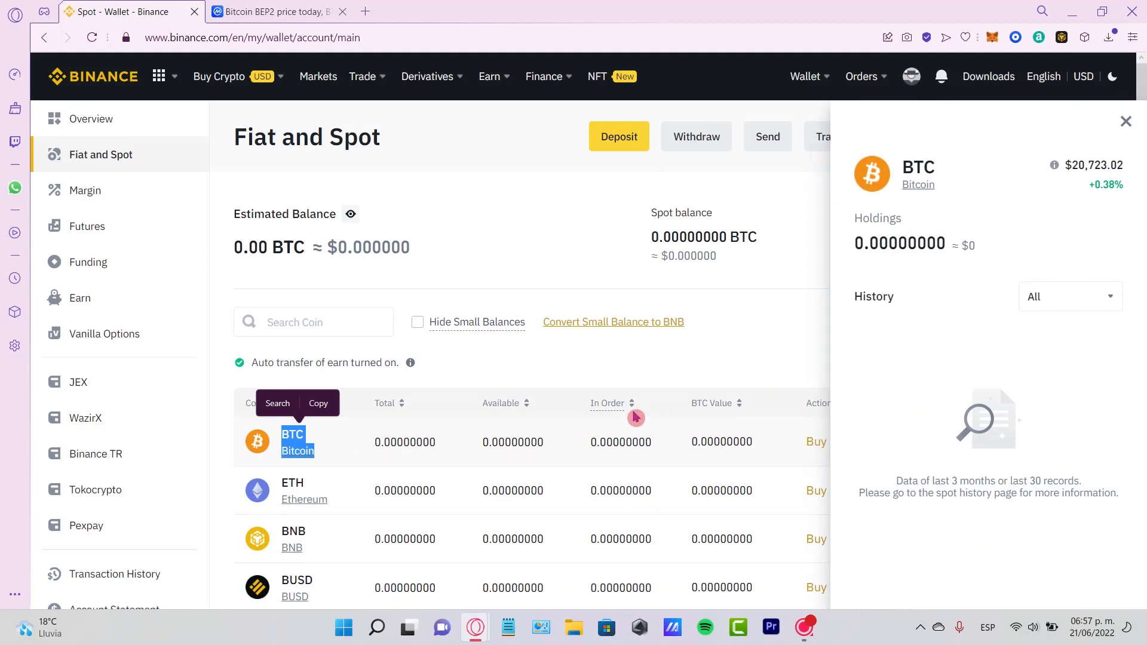
left_click(1125, 122)
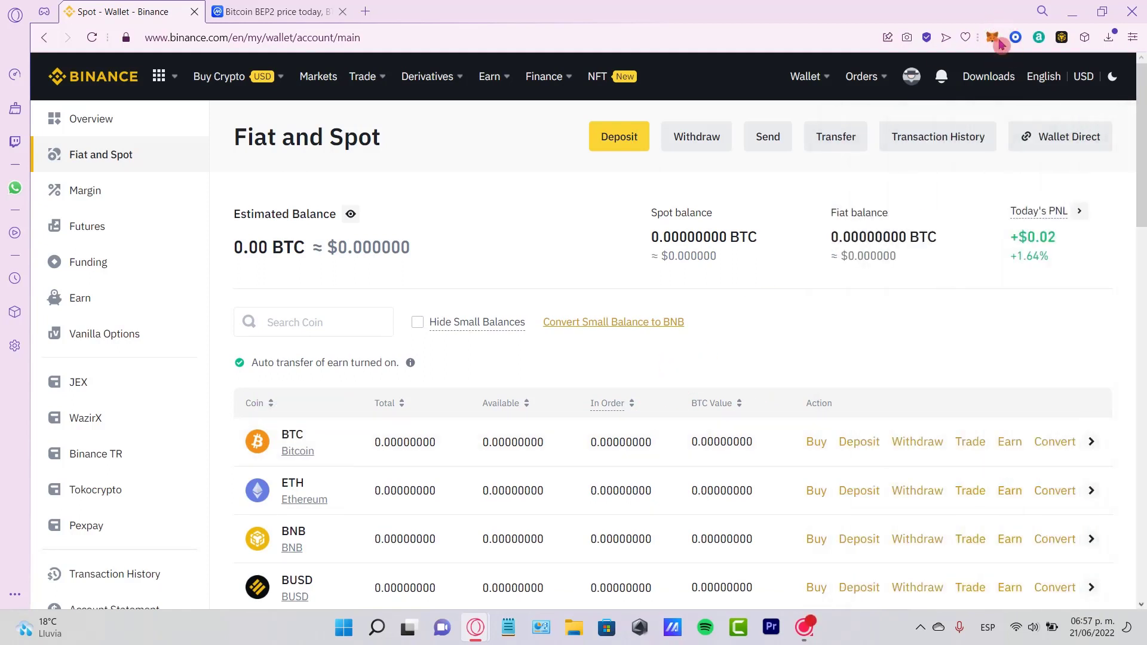
Step: View the MetaMask account's Activity list, which shows no transactions yet
left_click(992, 37)
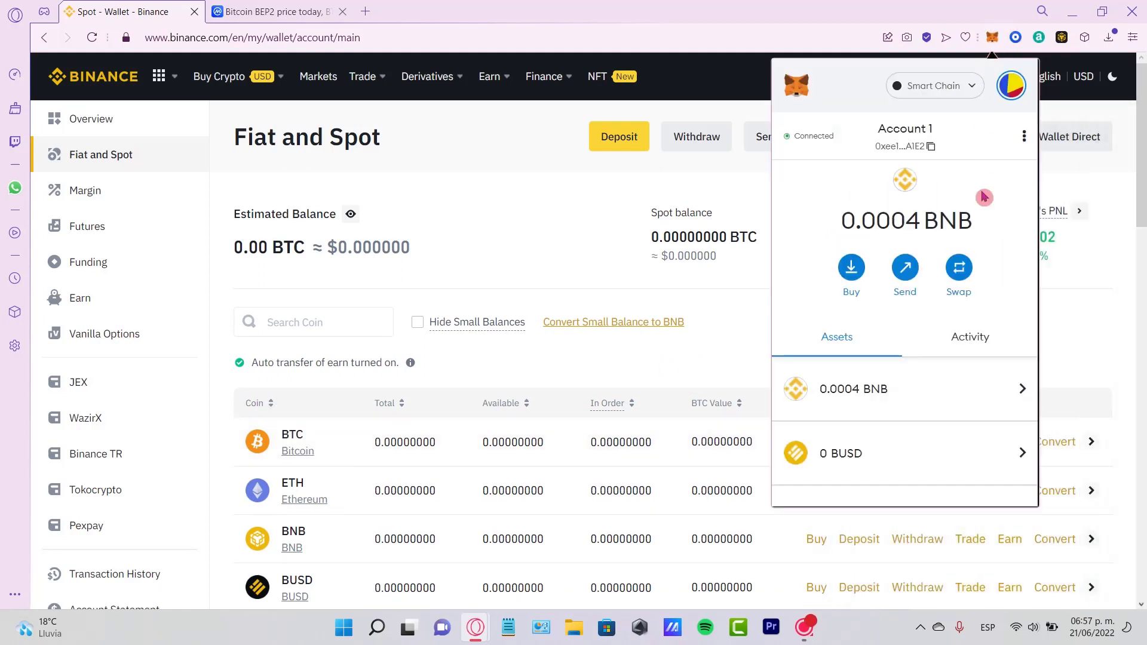
left_click(969, 337)
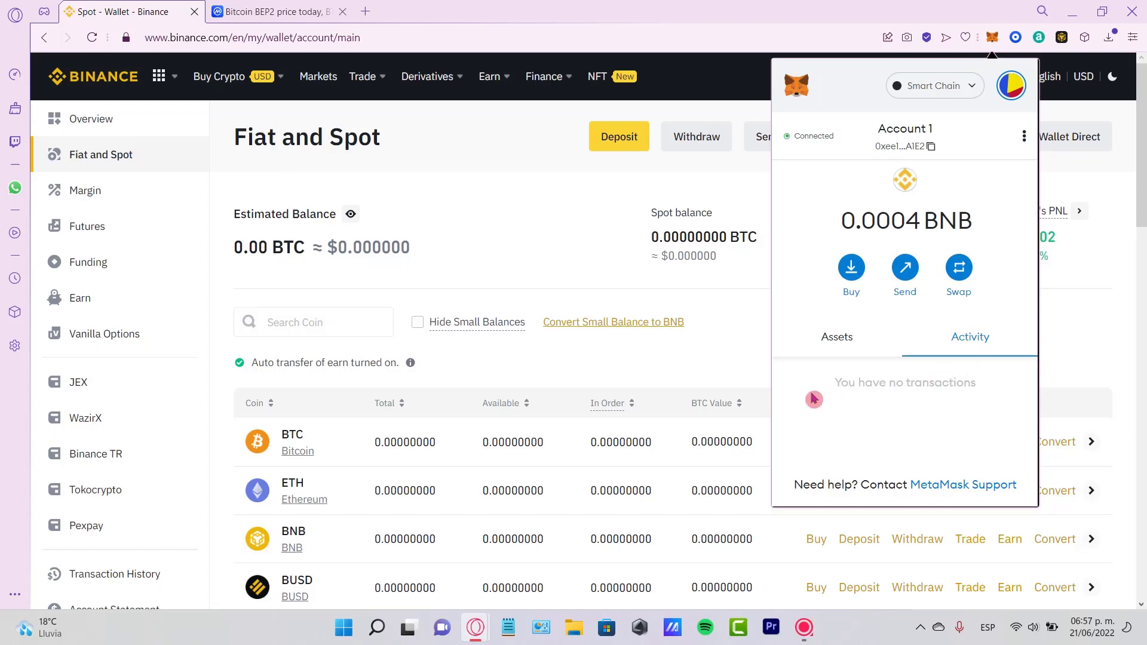
mouse_move(827, 405)
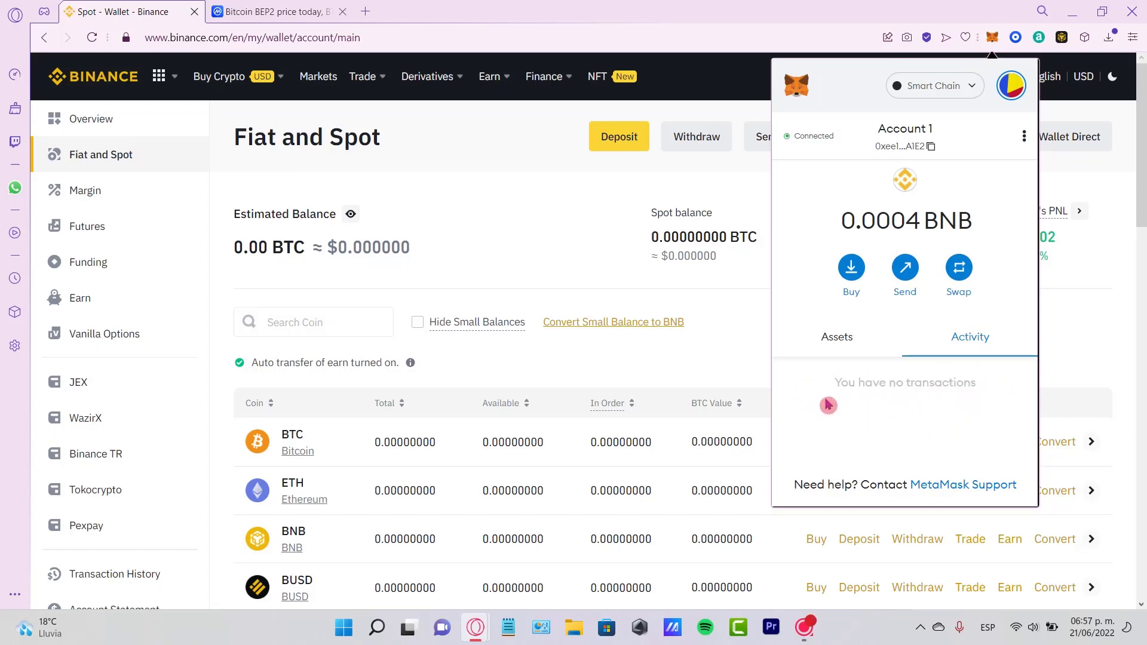
mouse_move(817, 422)
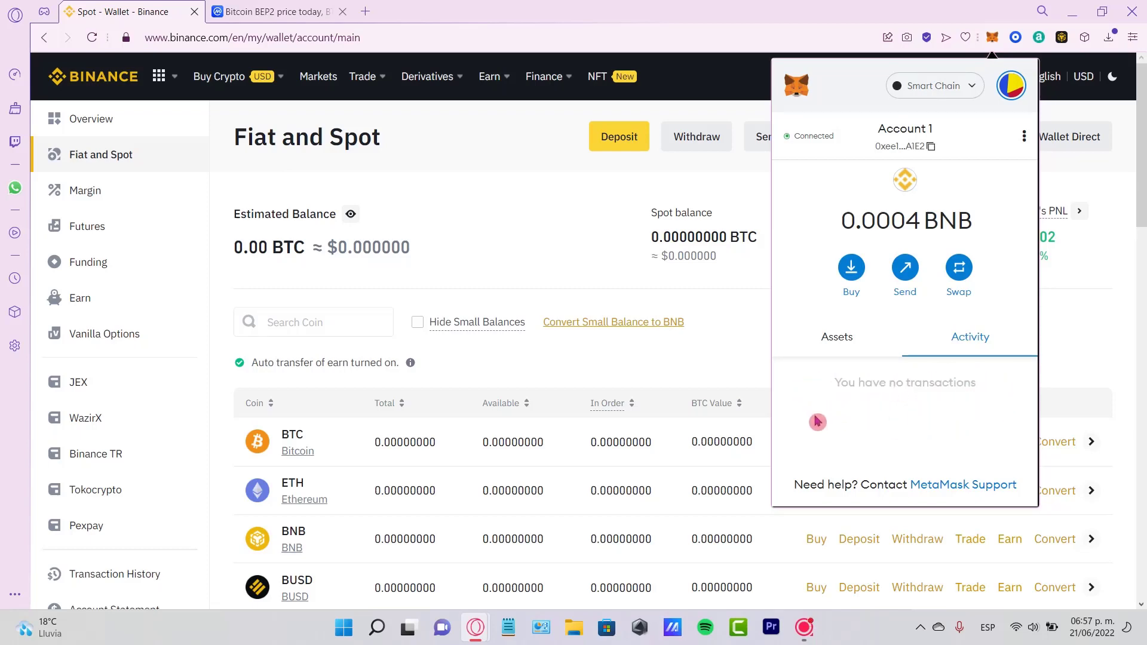